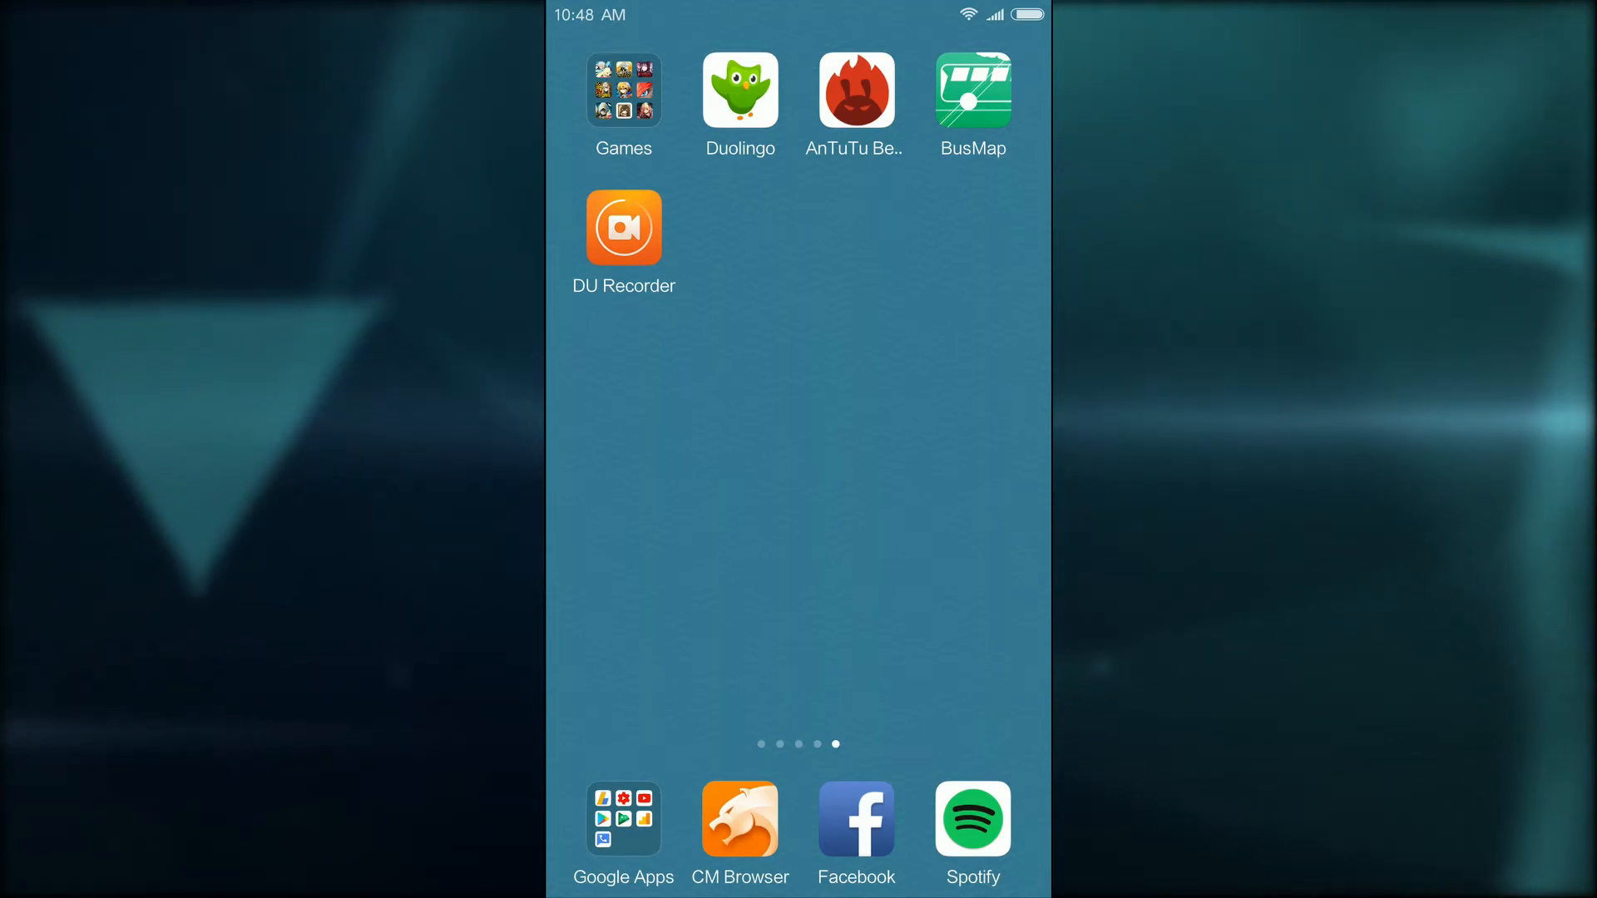
- Go to the third home screen page with the Editing Videos and Browsers folders, VLC and Twitch
click(857, 95)
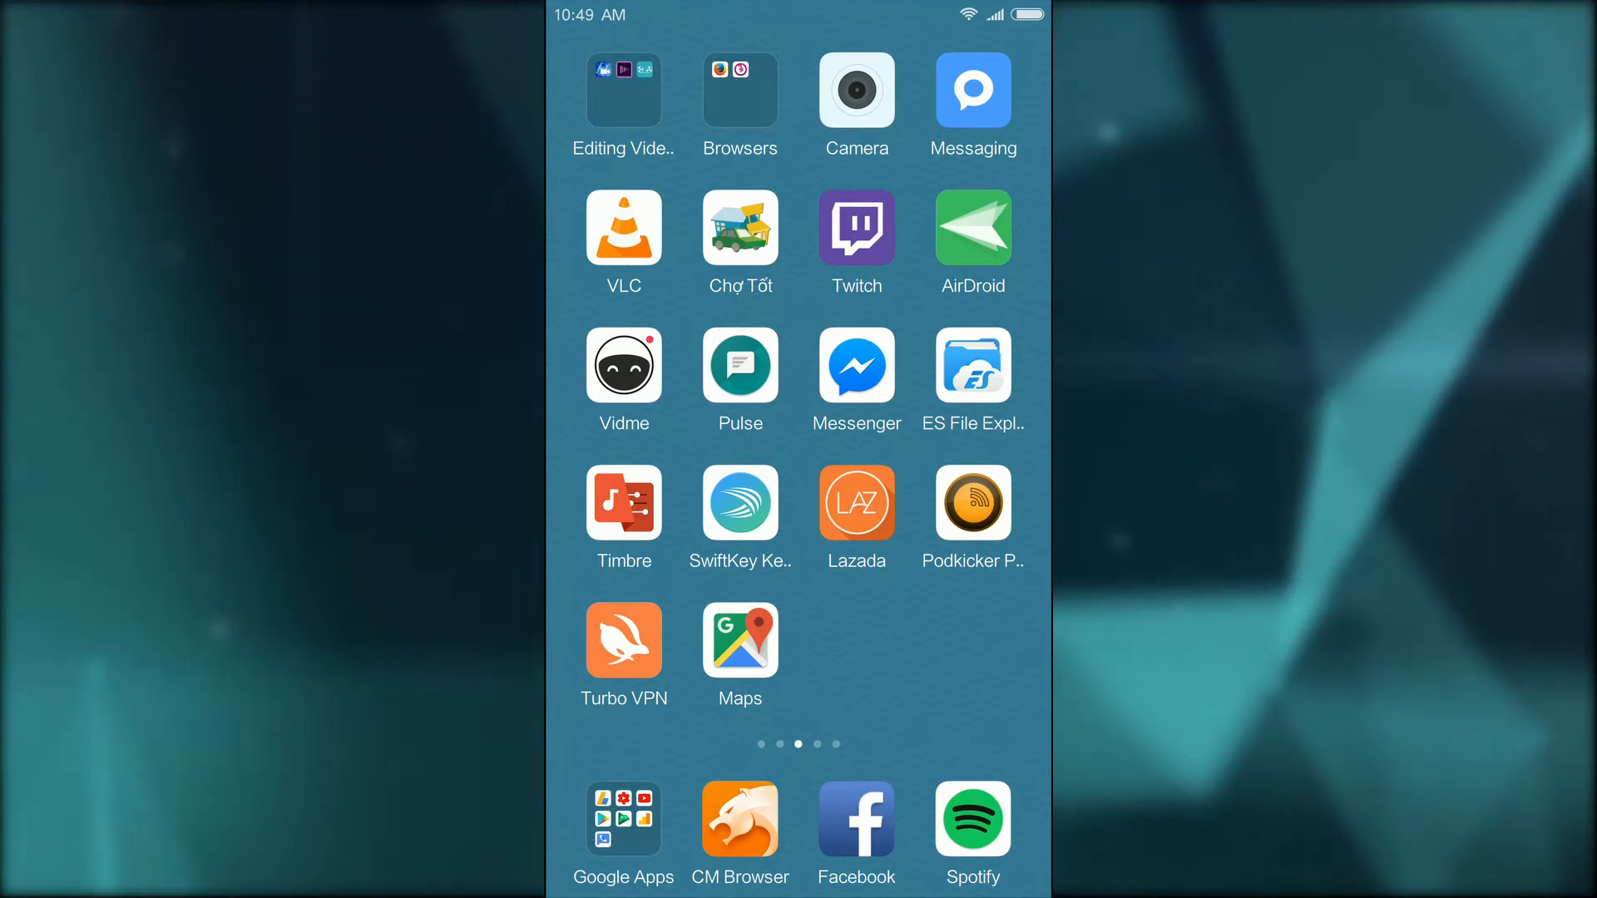
- Swipe back to the first page with the clock widget, Weather, Gallery, Music and Themes
scroll(right, 3)
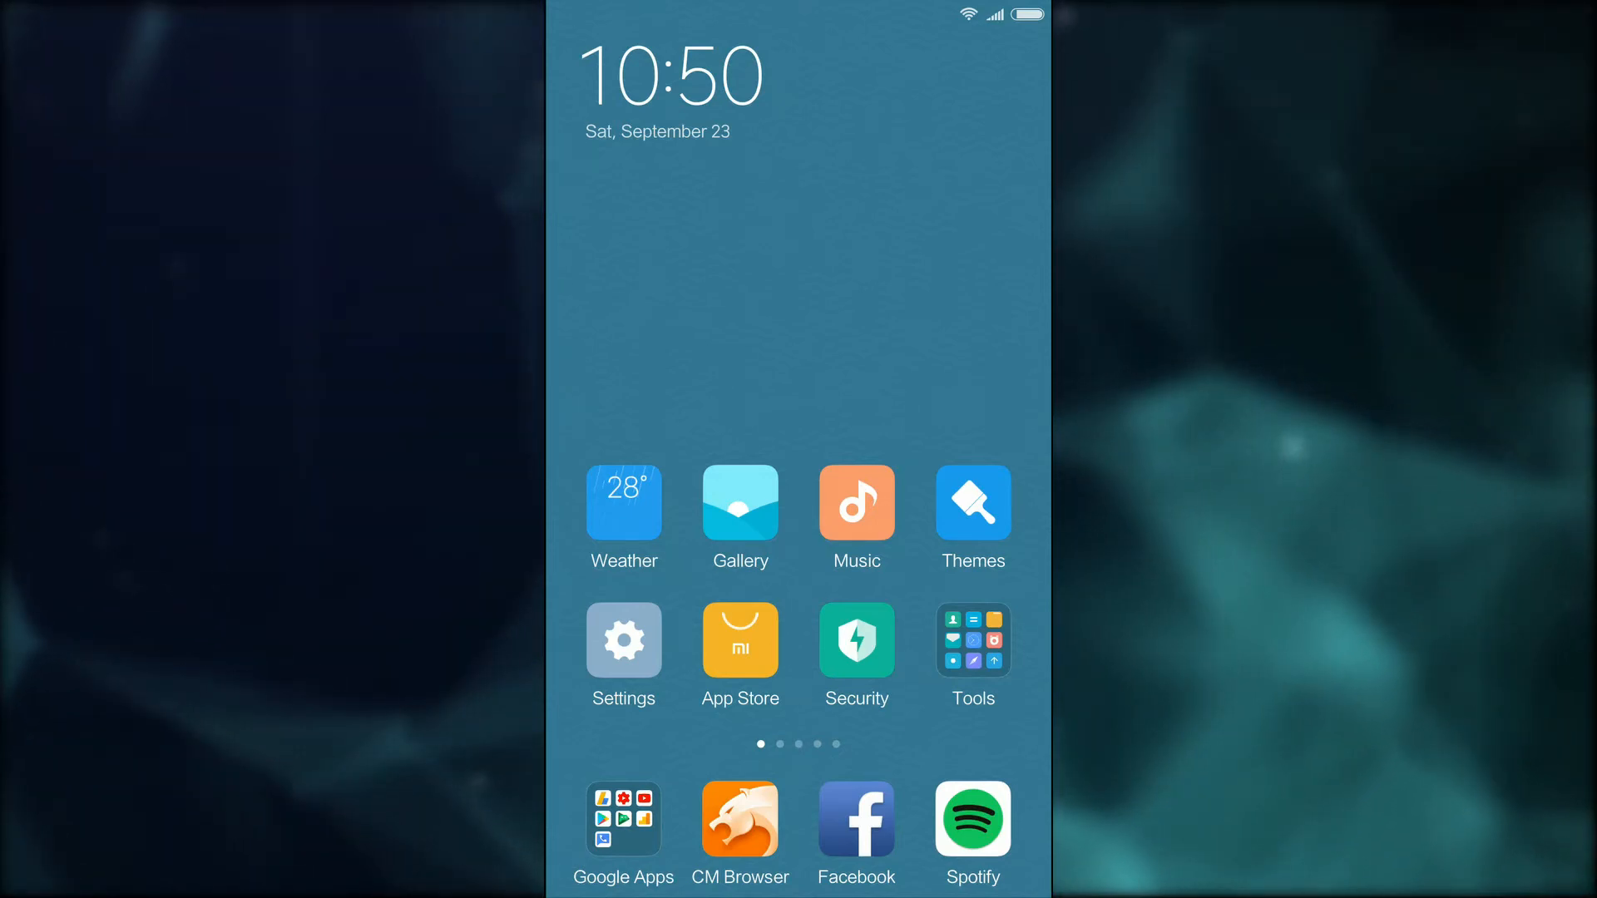
click(973, 502)
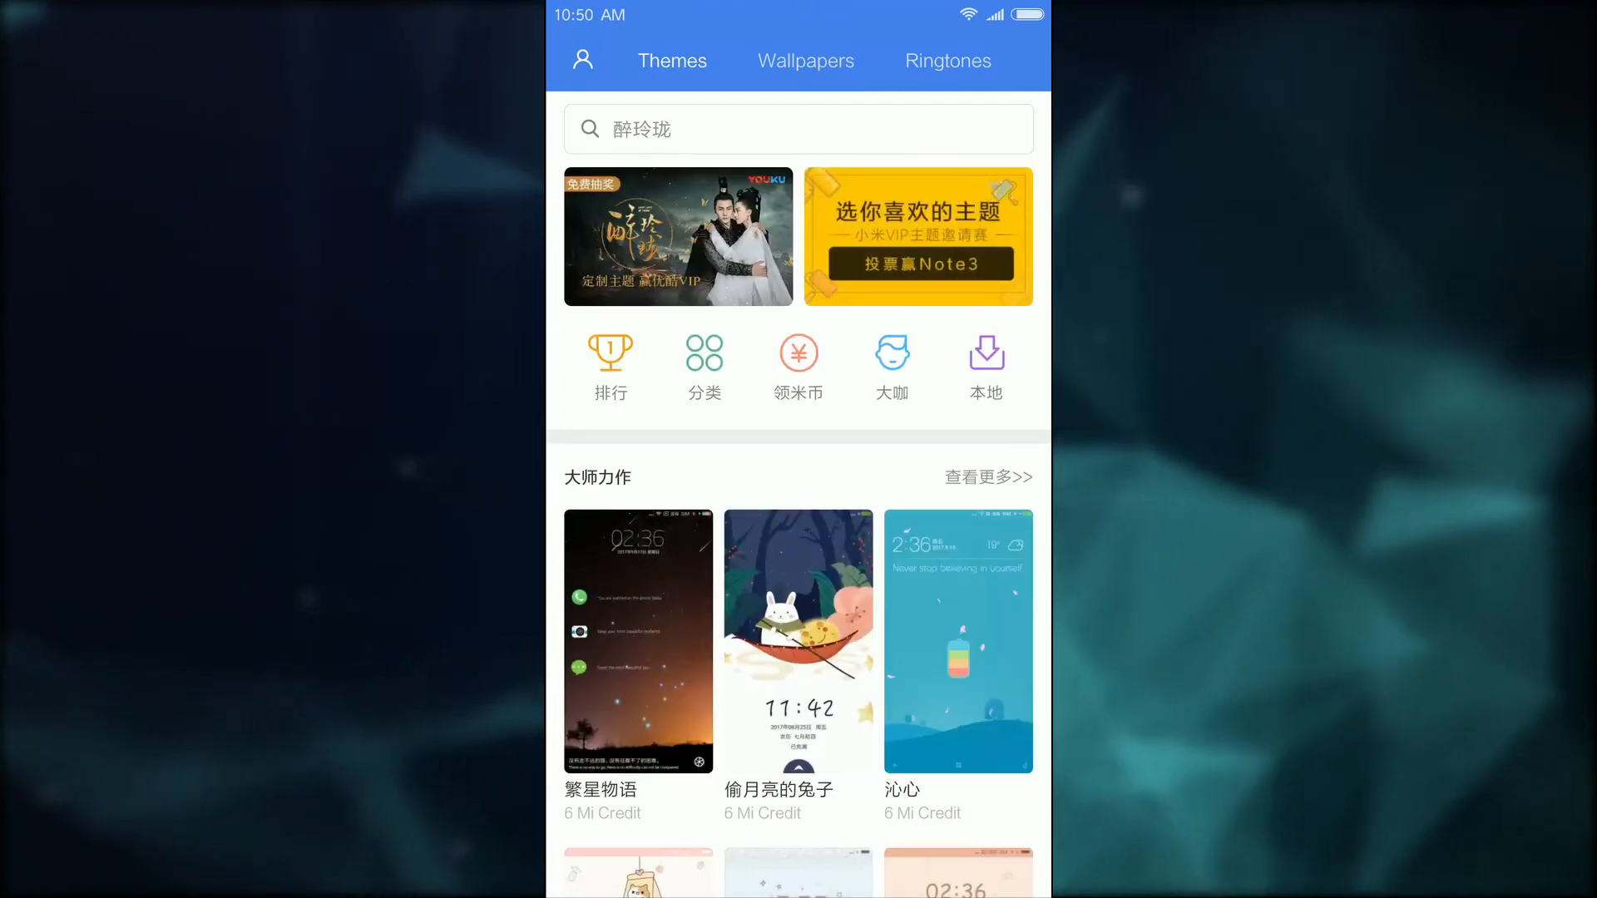
scroll(down, 3)
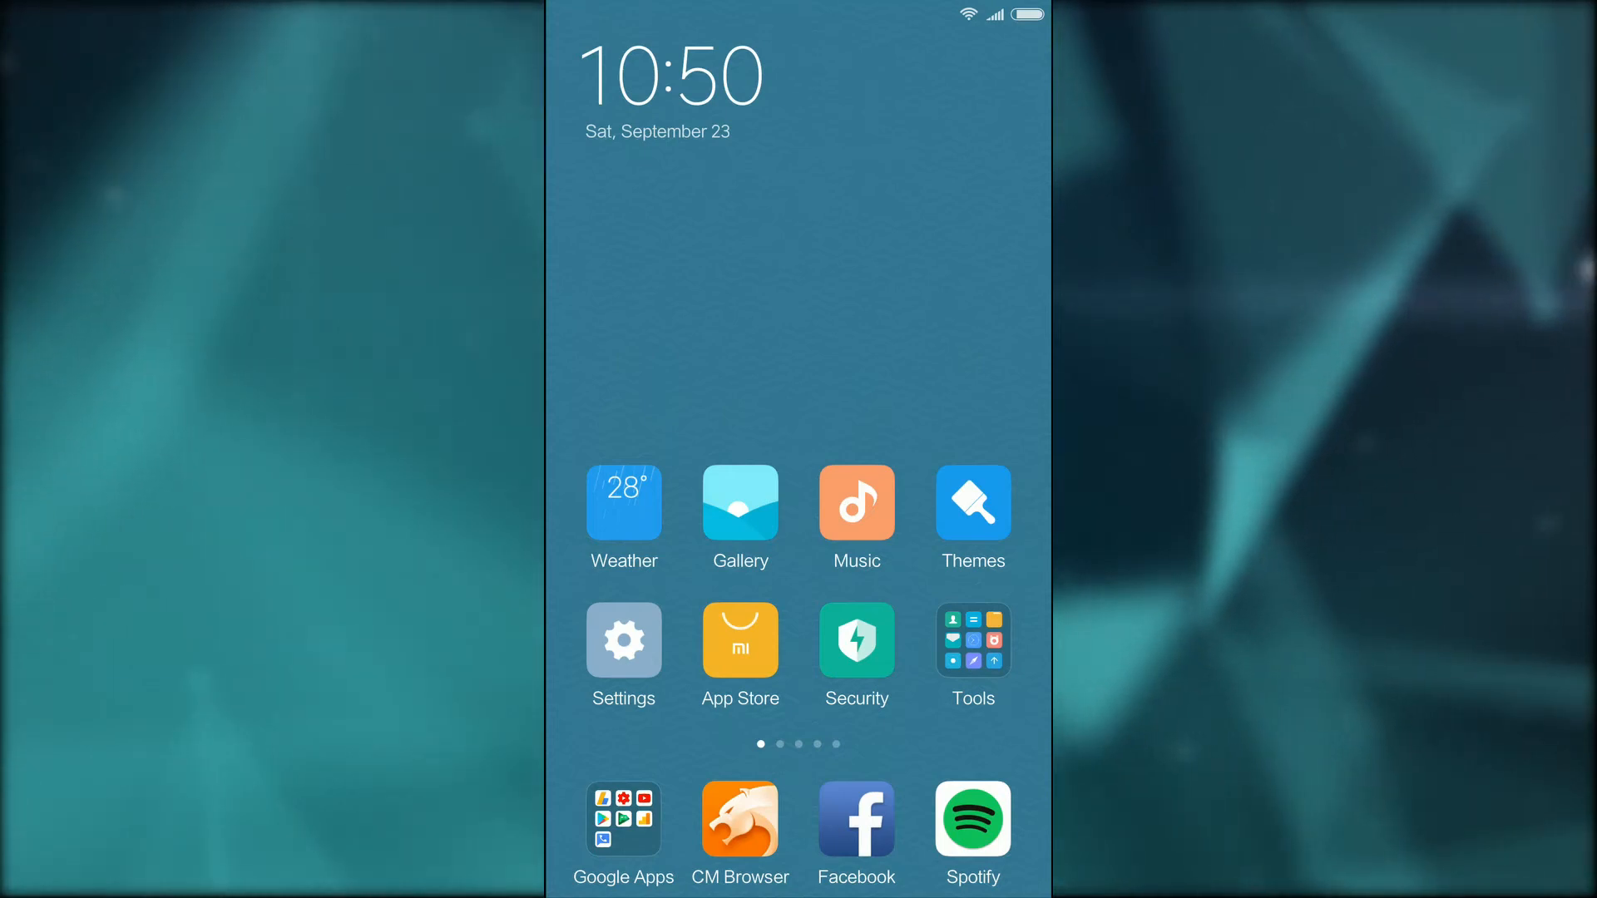
- Swipe through pages two to four to the fifth page with Games, Duolingo, BusMap and DU Recorder
click(623, 817)
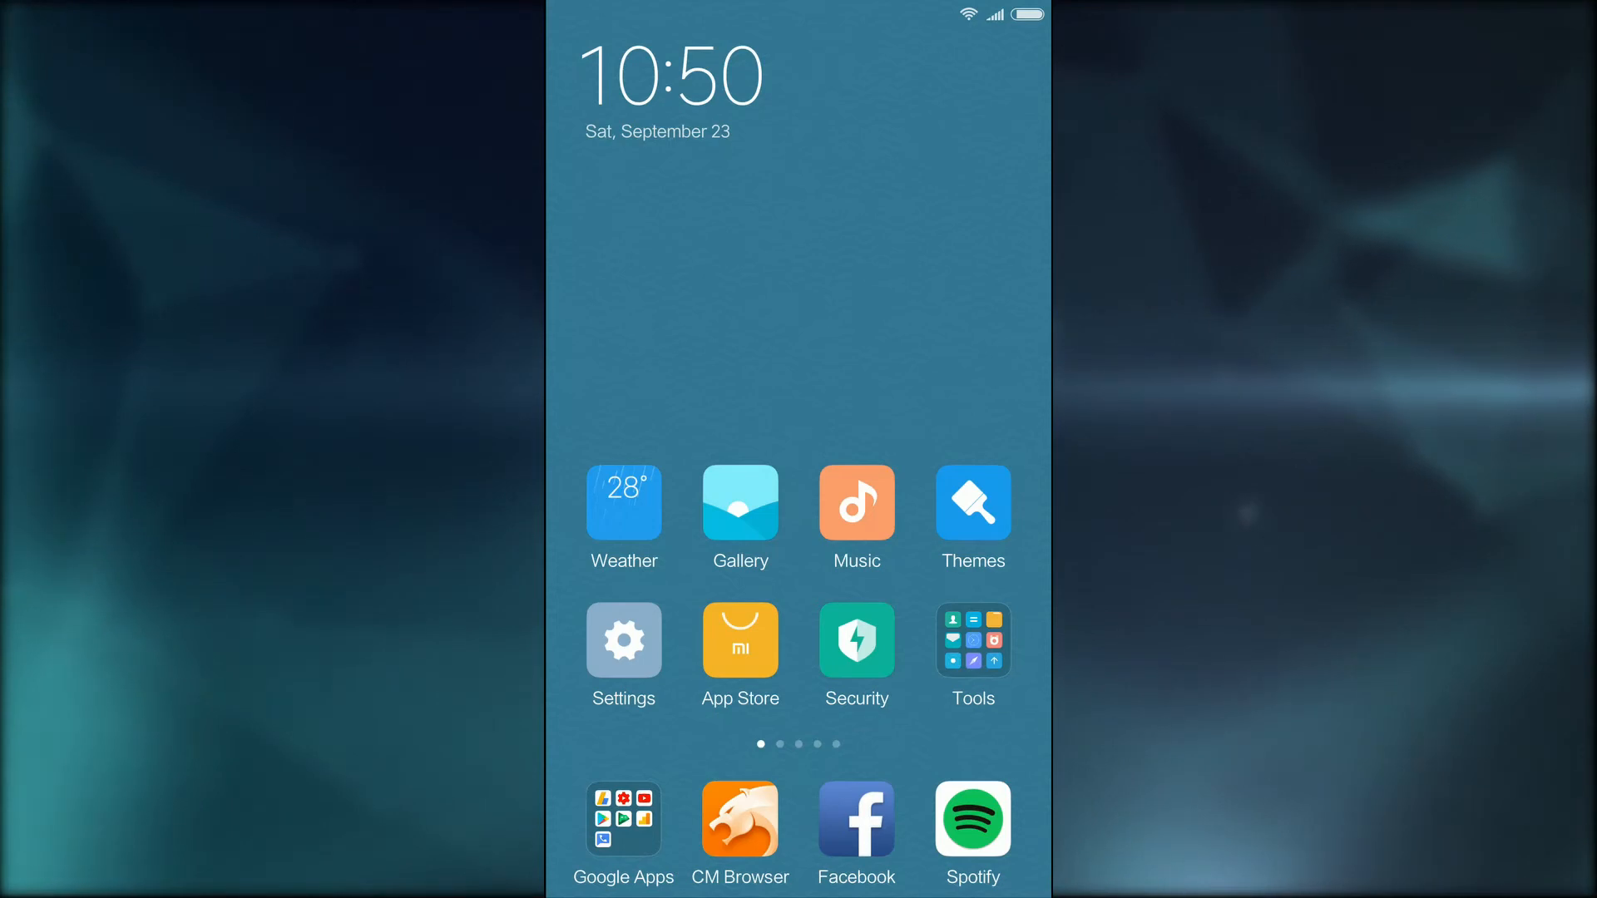
scroll(left, 3)
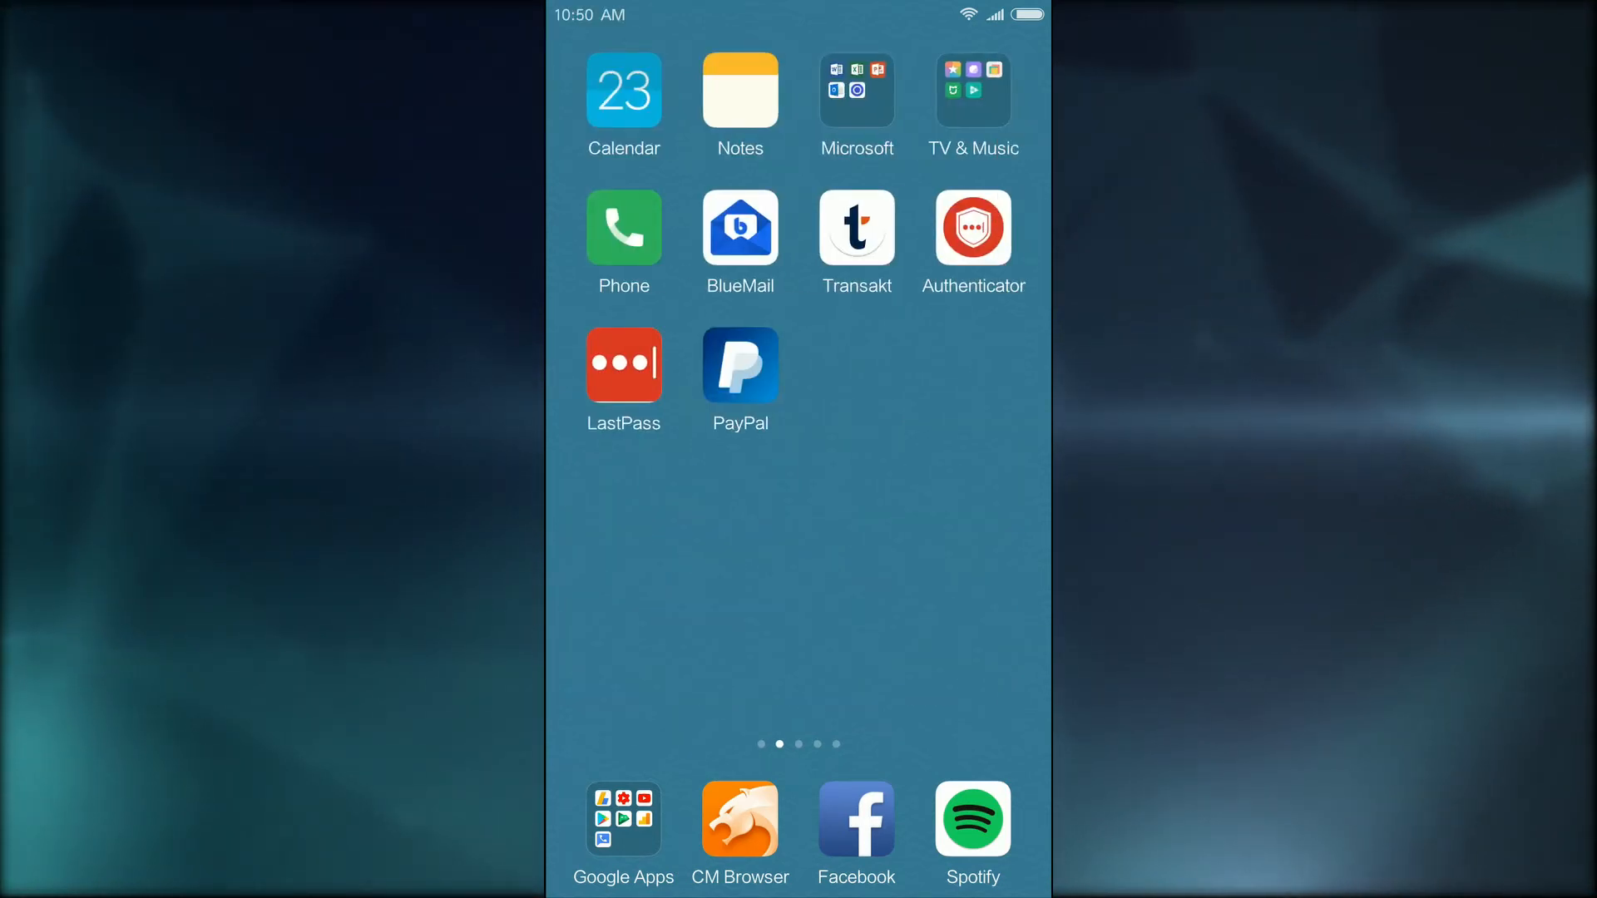
scroll(left, 3)
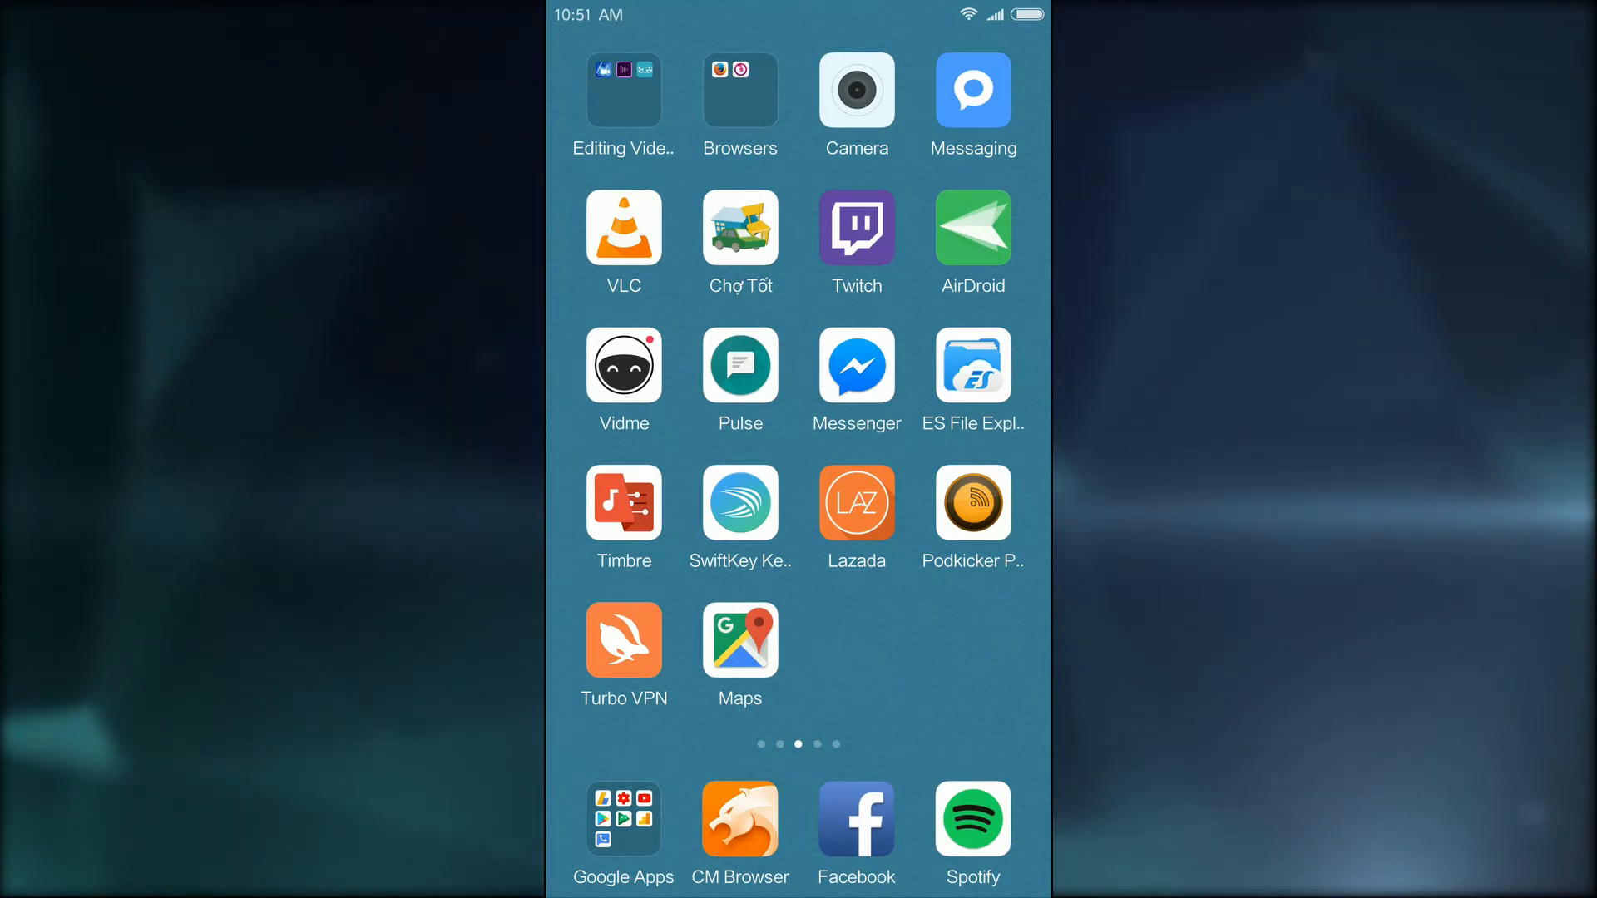
scroll(left, 3)
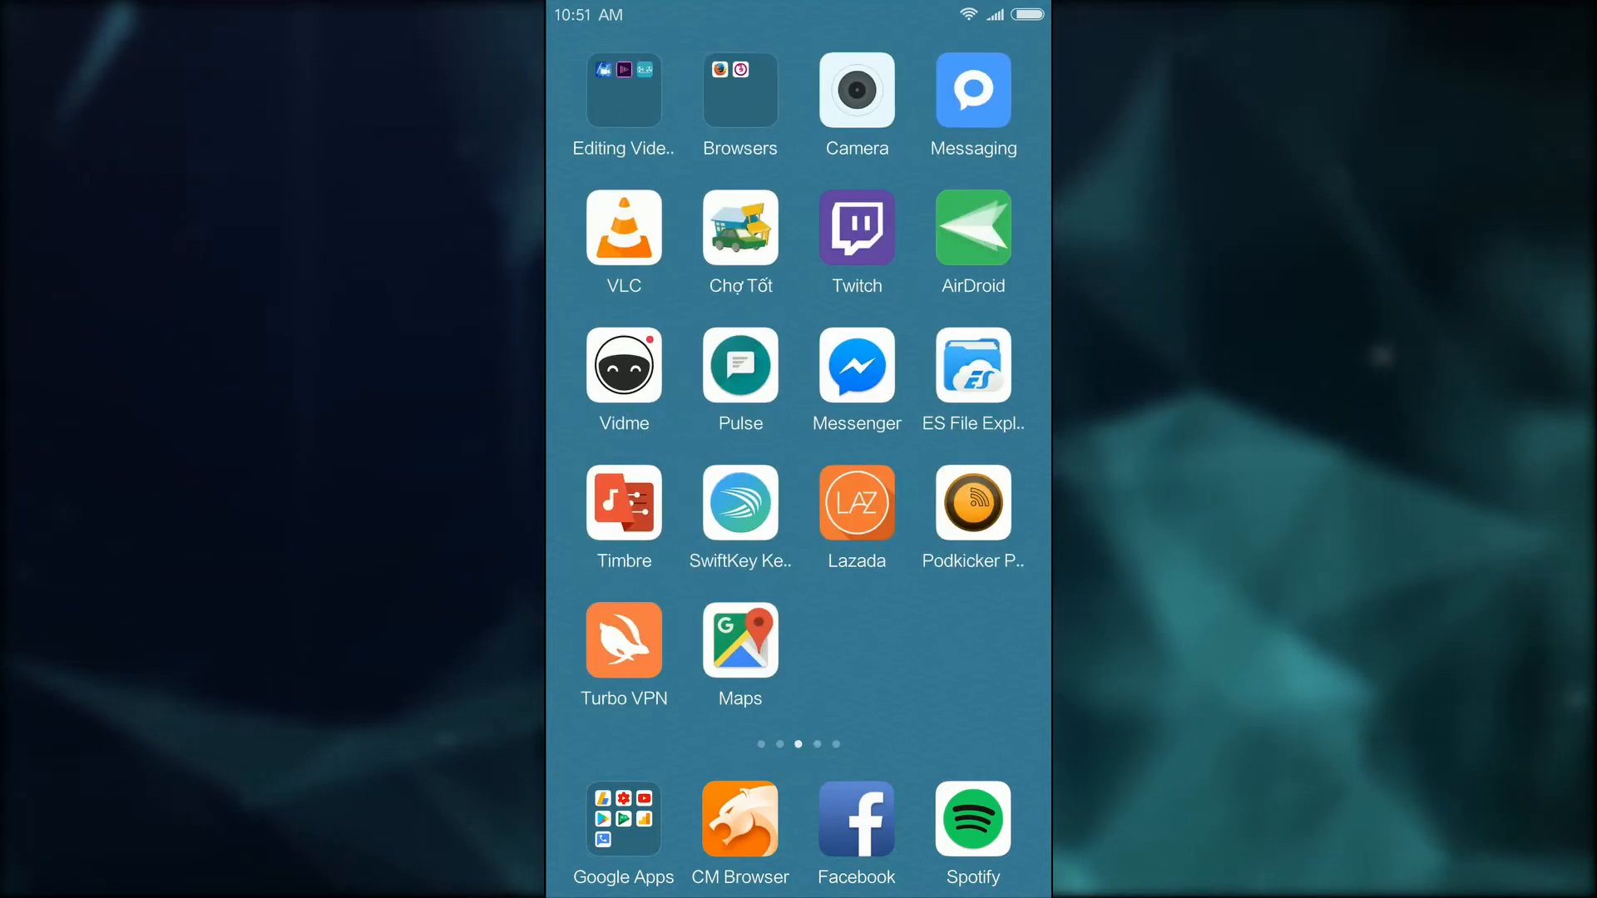
scroll(left, 3)
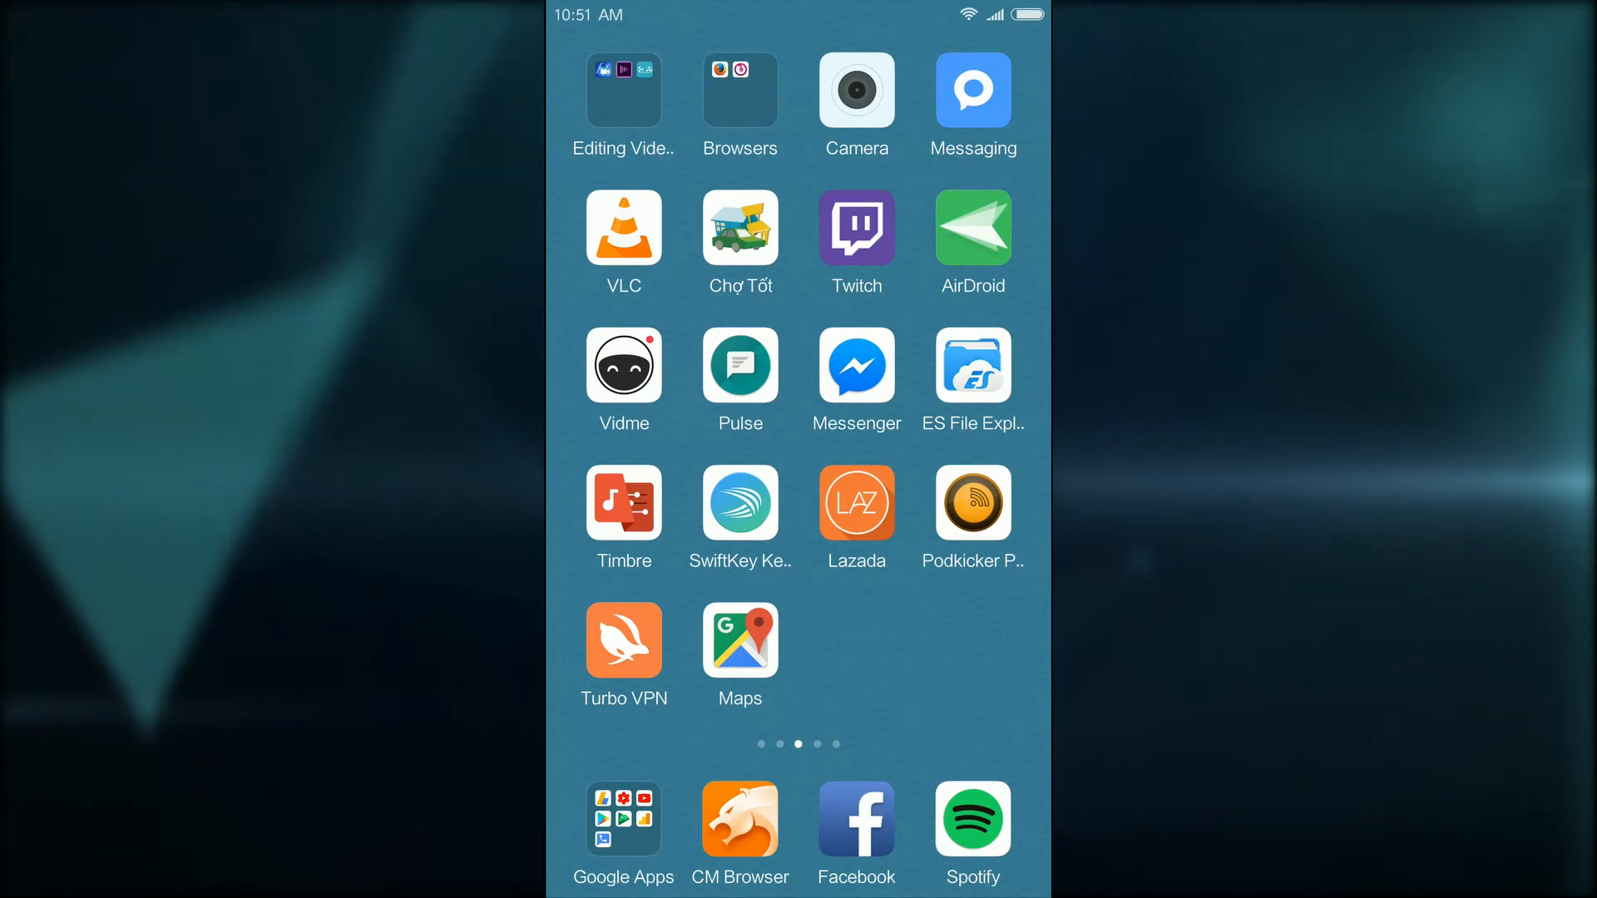
click(623, 90)
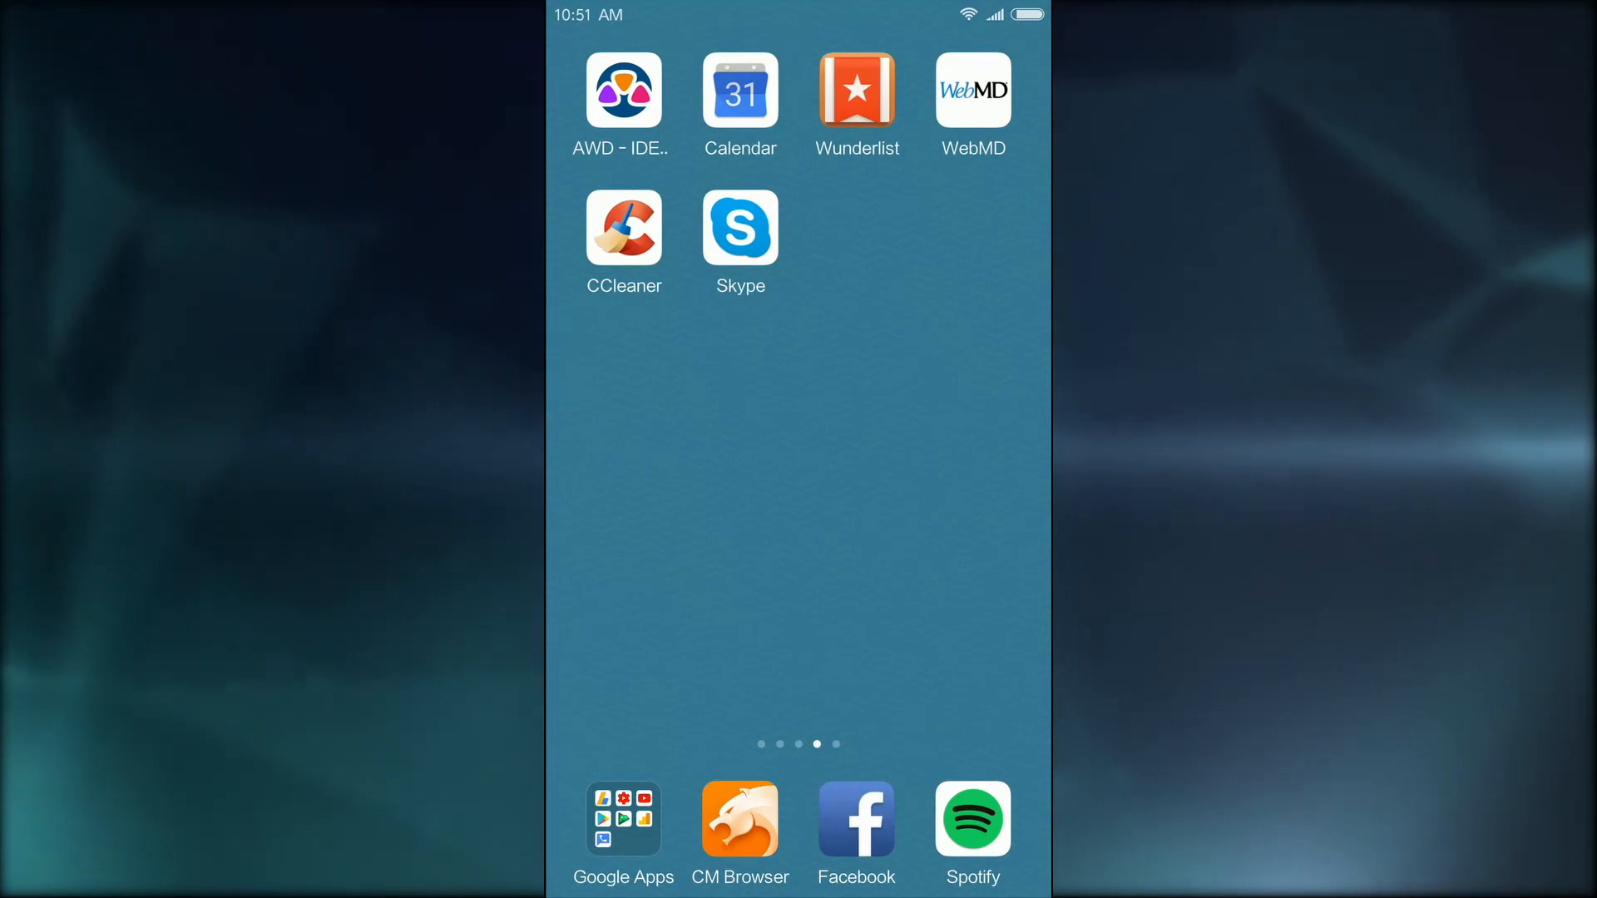
scroll(left, 3)
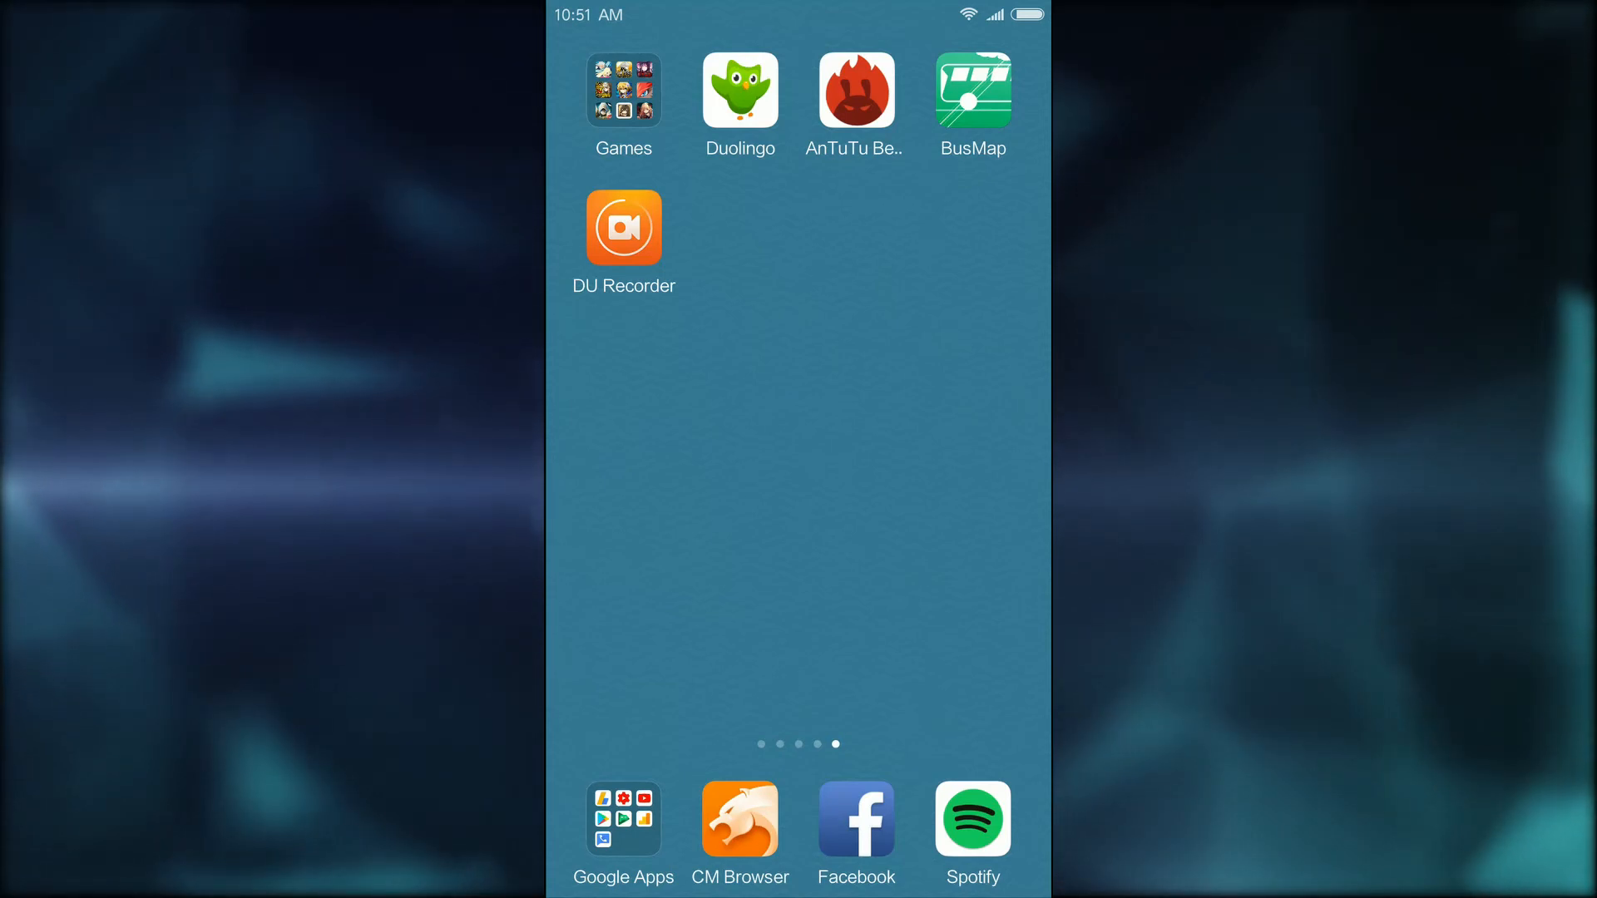
- Open the Games folder and scroll down through all its game titles
click(623, 93)
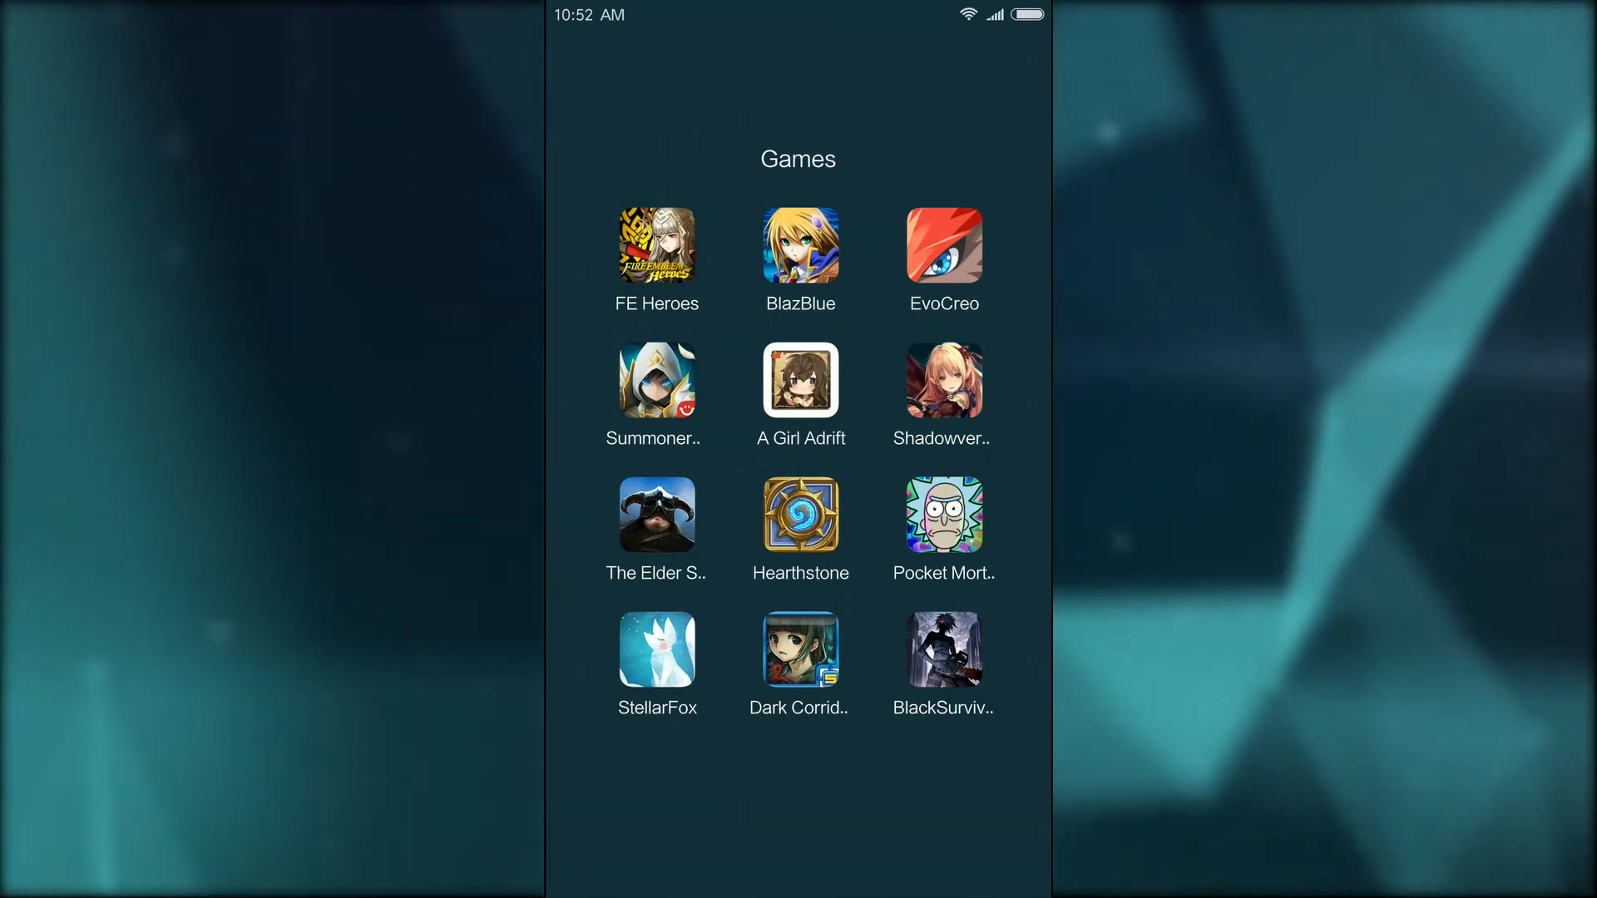
scroll(down, 3)
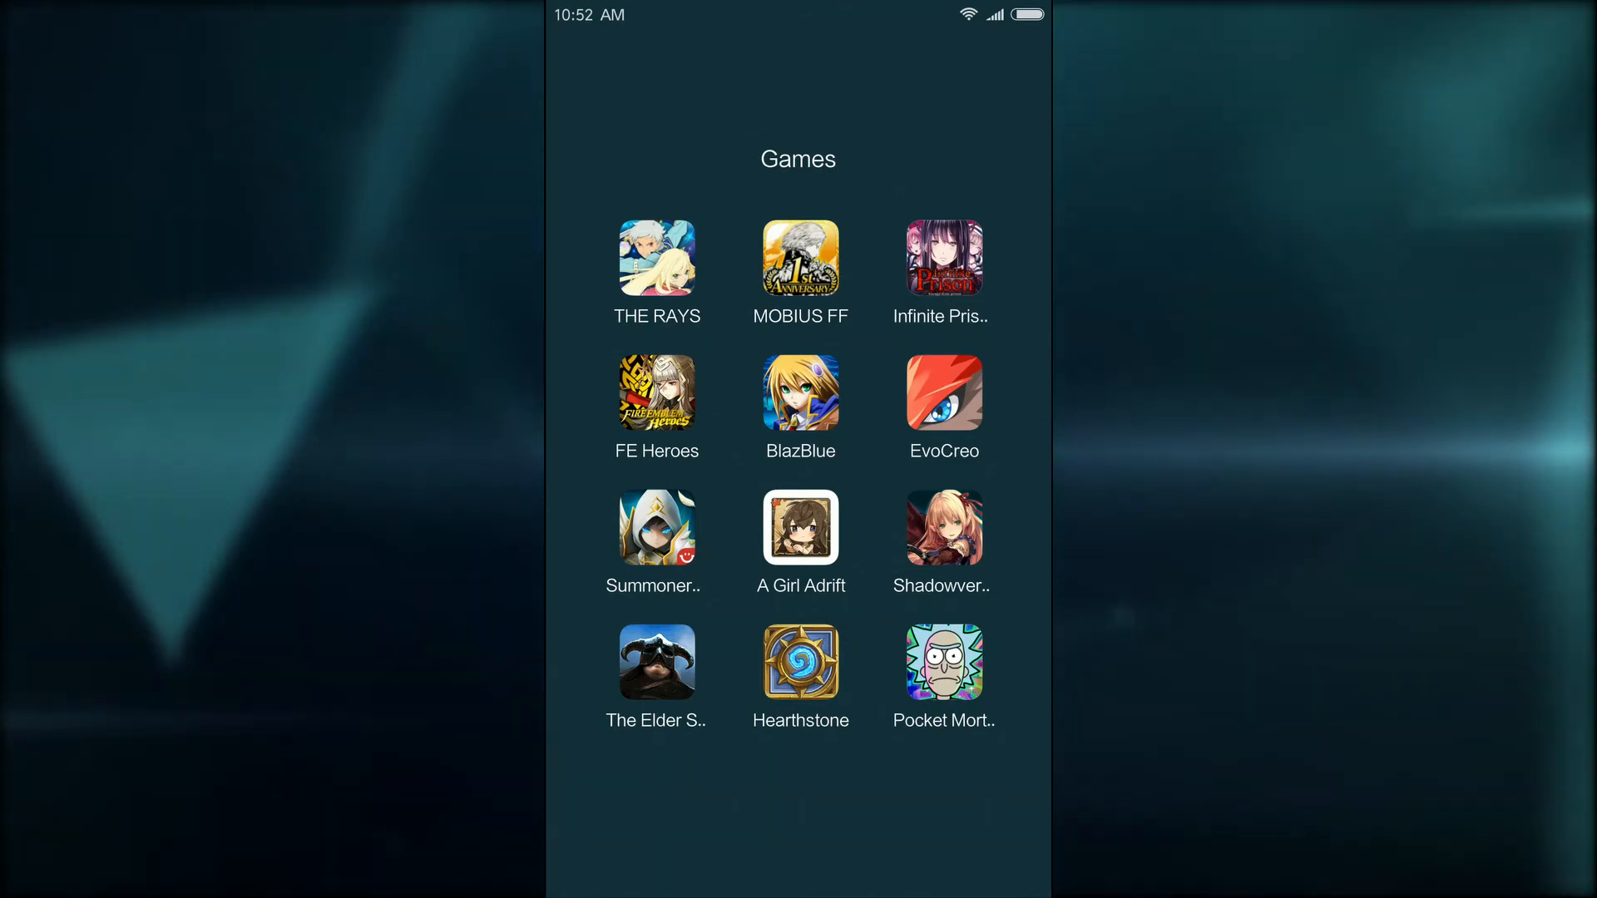
scroll(down, 3)
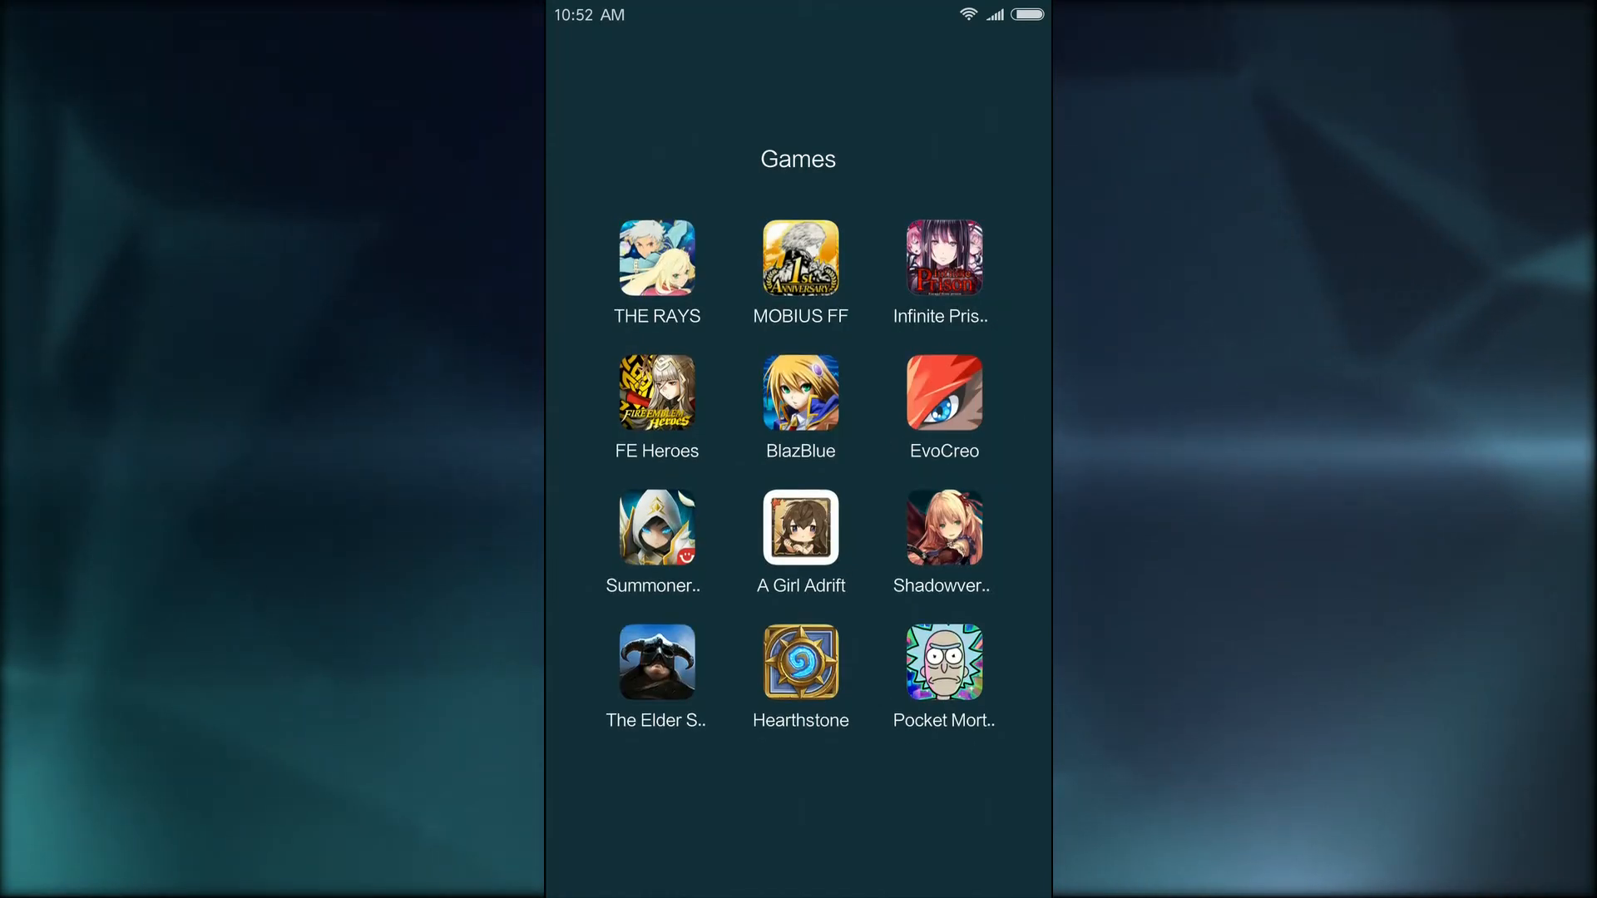
scroll(down, 3)
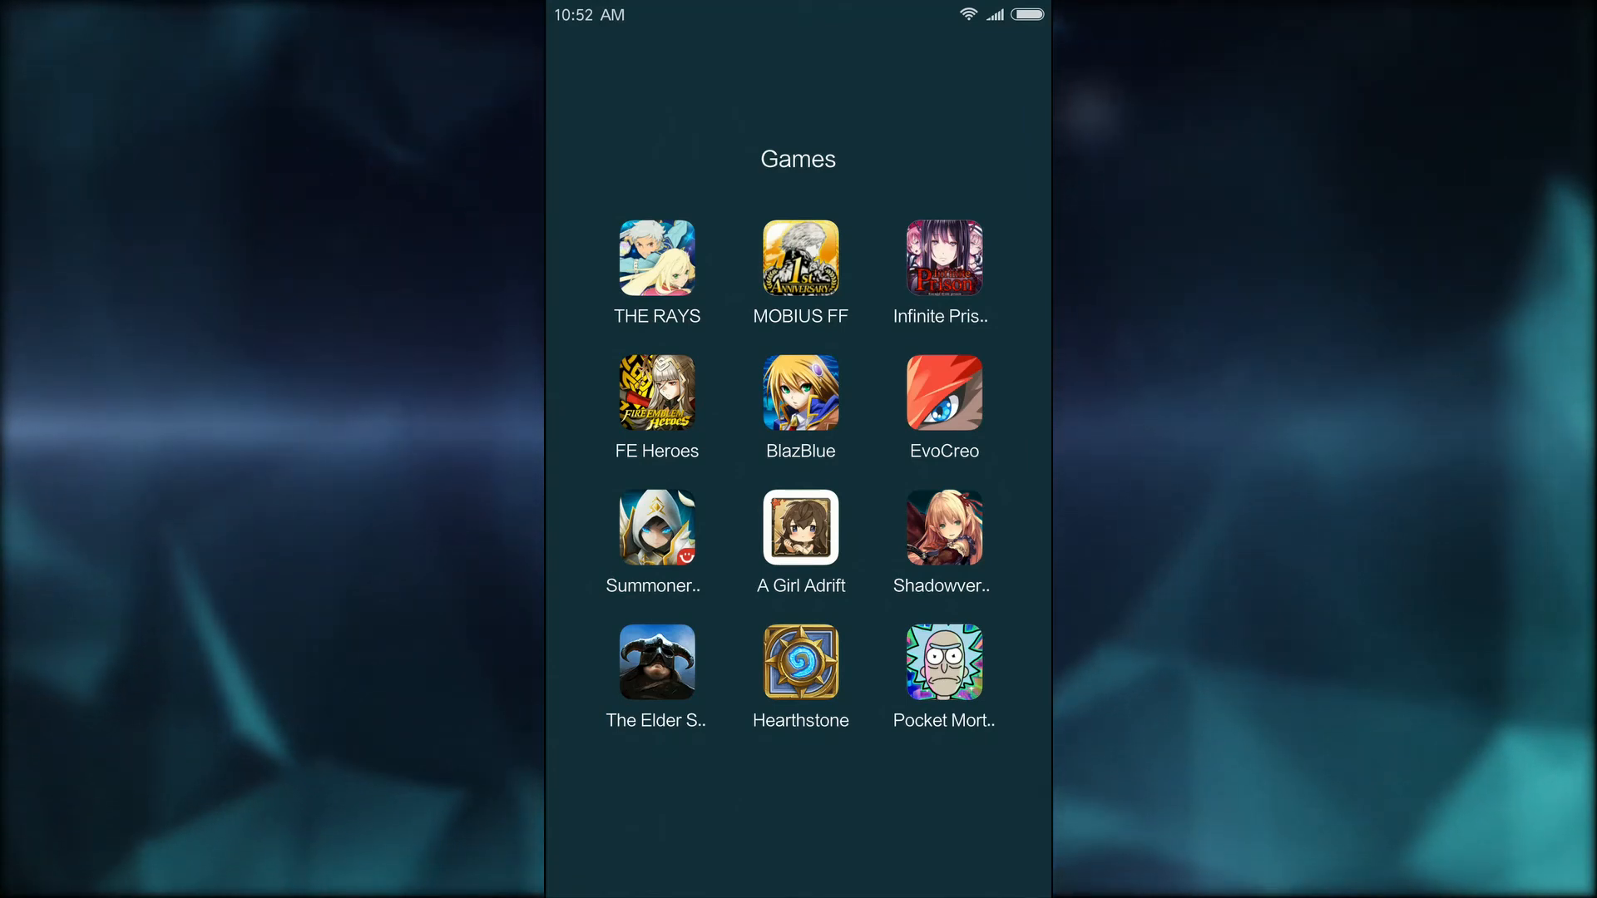
scroll(down, 3)
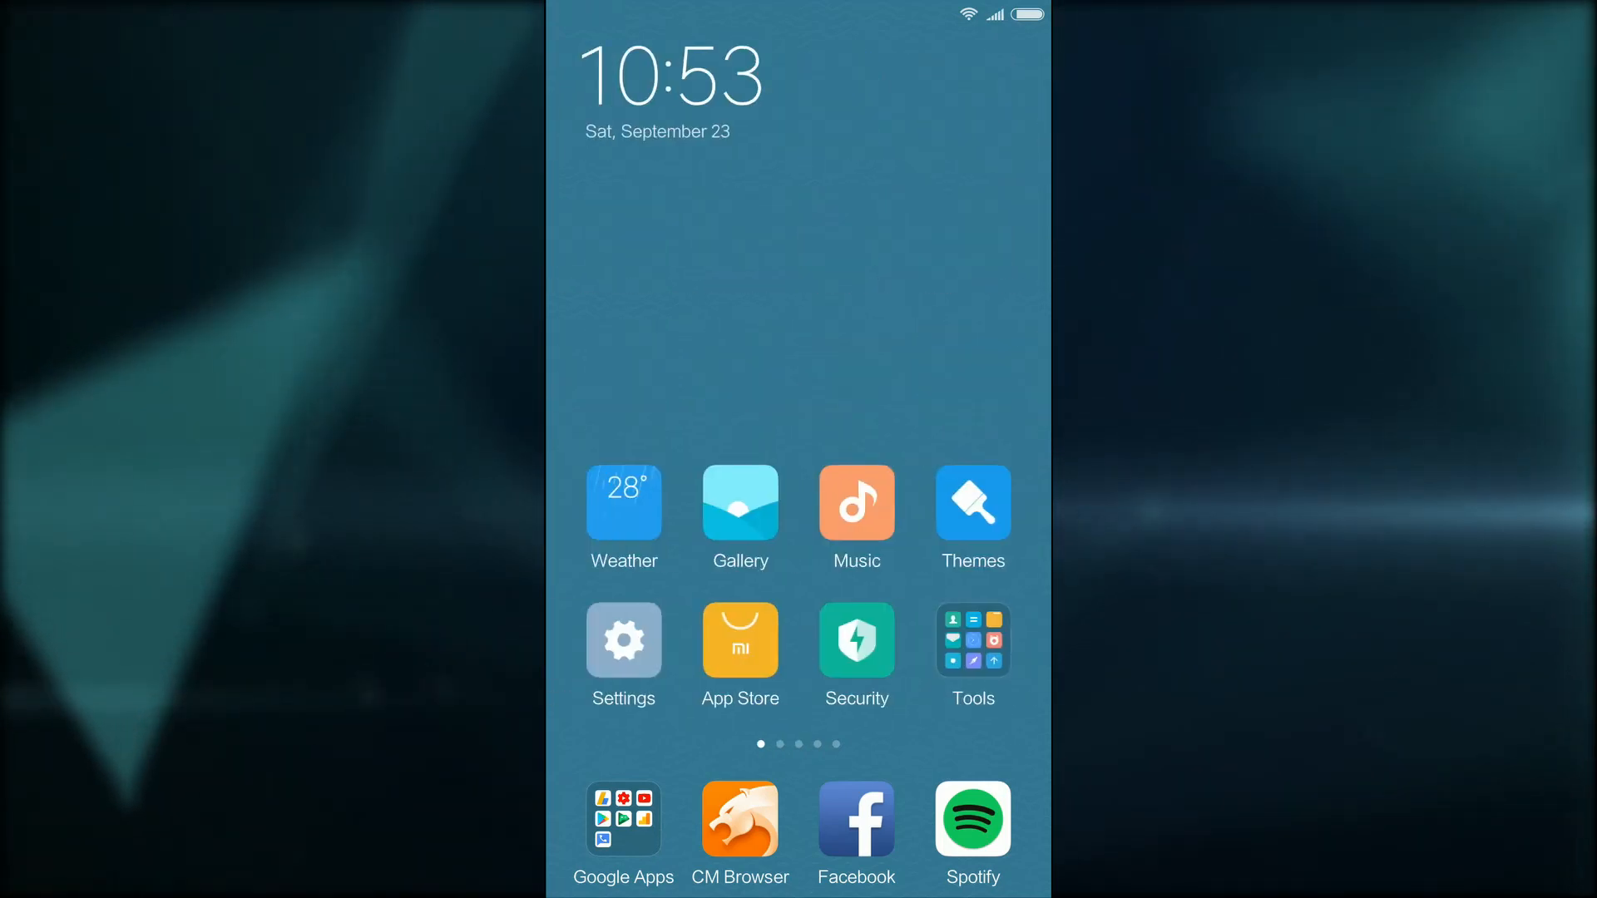
- Swipe to the fourth page showing AWD, Calendar, Wunderlist, WebMD, CCleaner and Skype
scroll(left, 3)
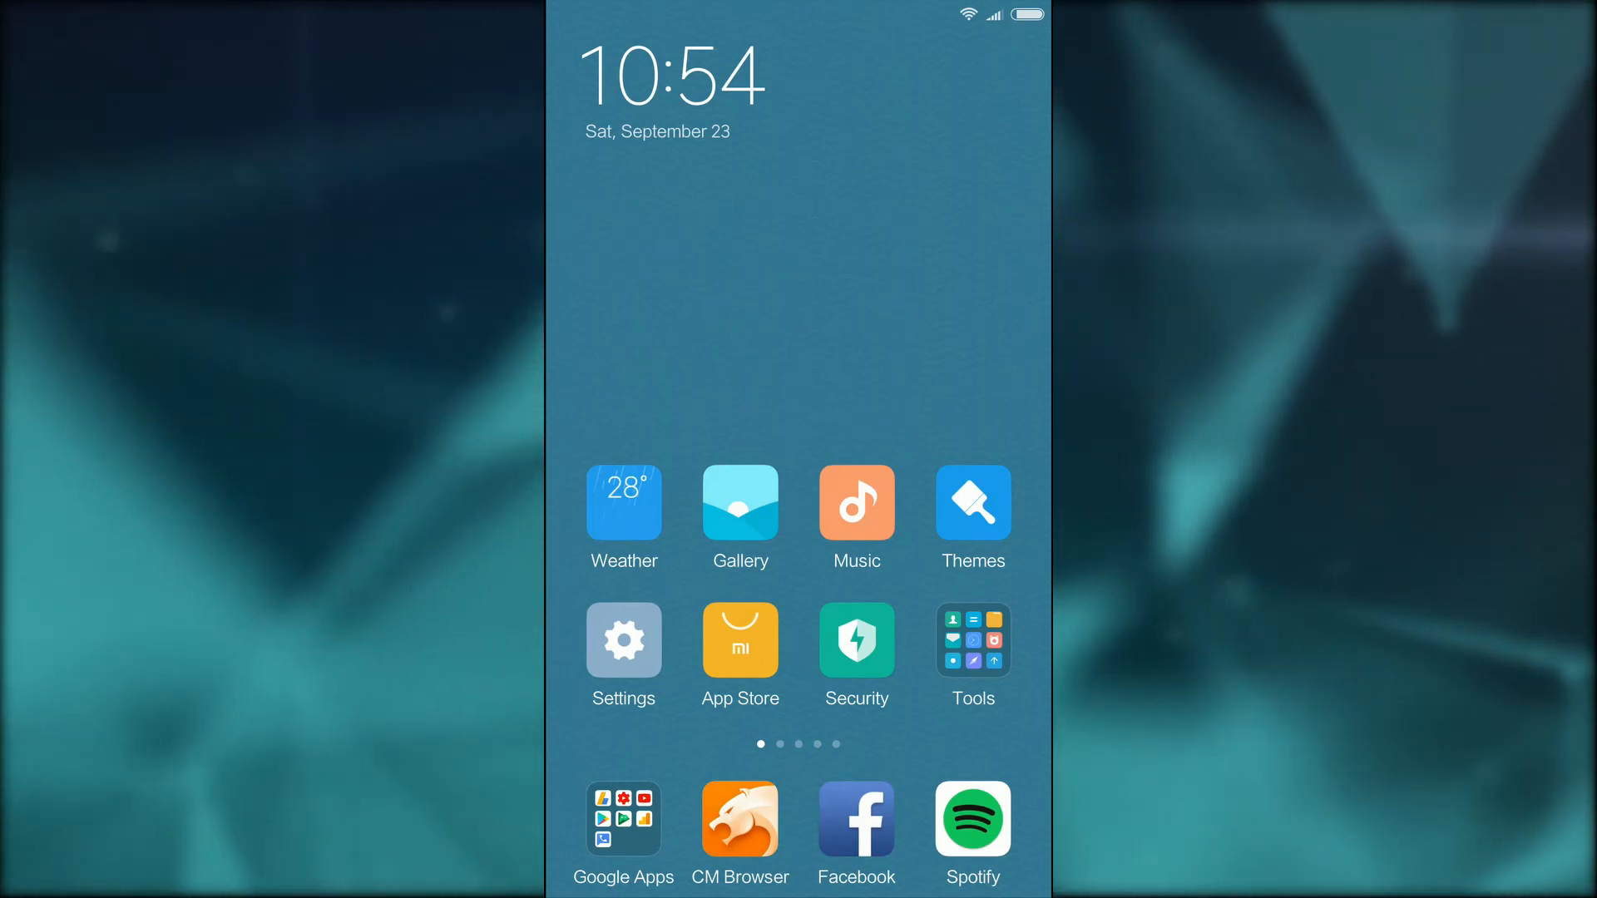
scroll(left, 3)
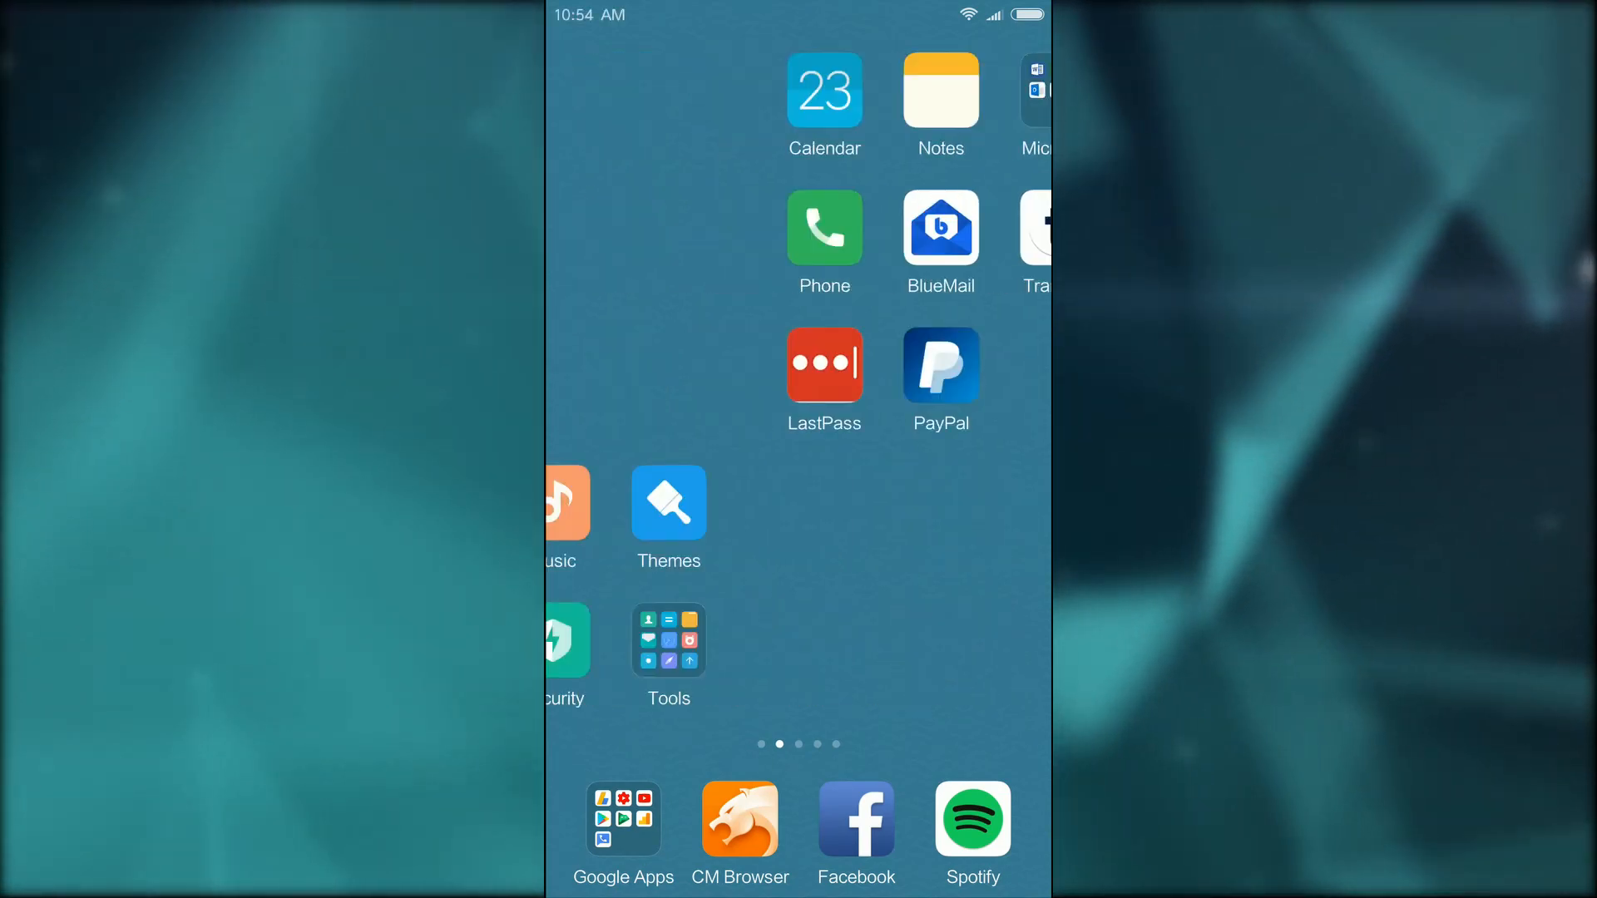
scroll(right, 3)
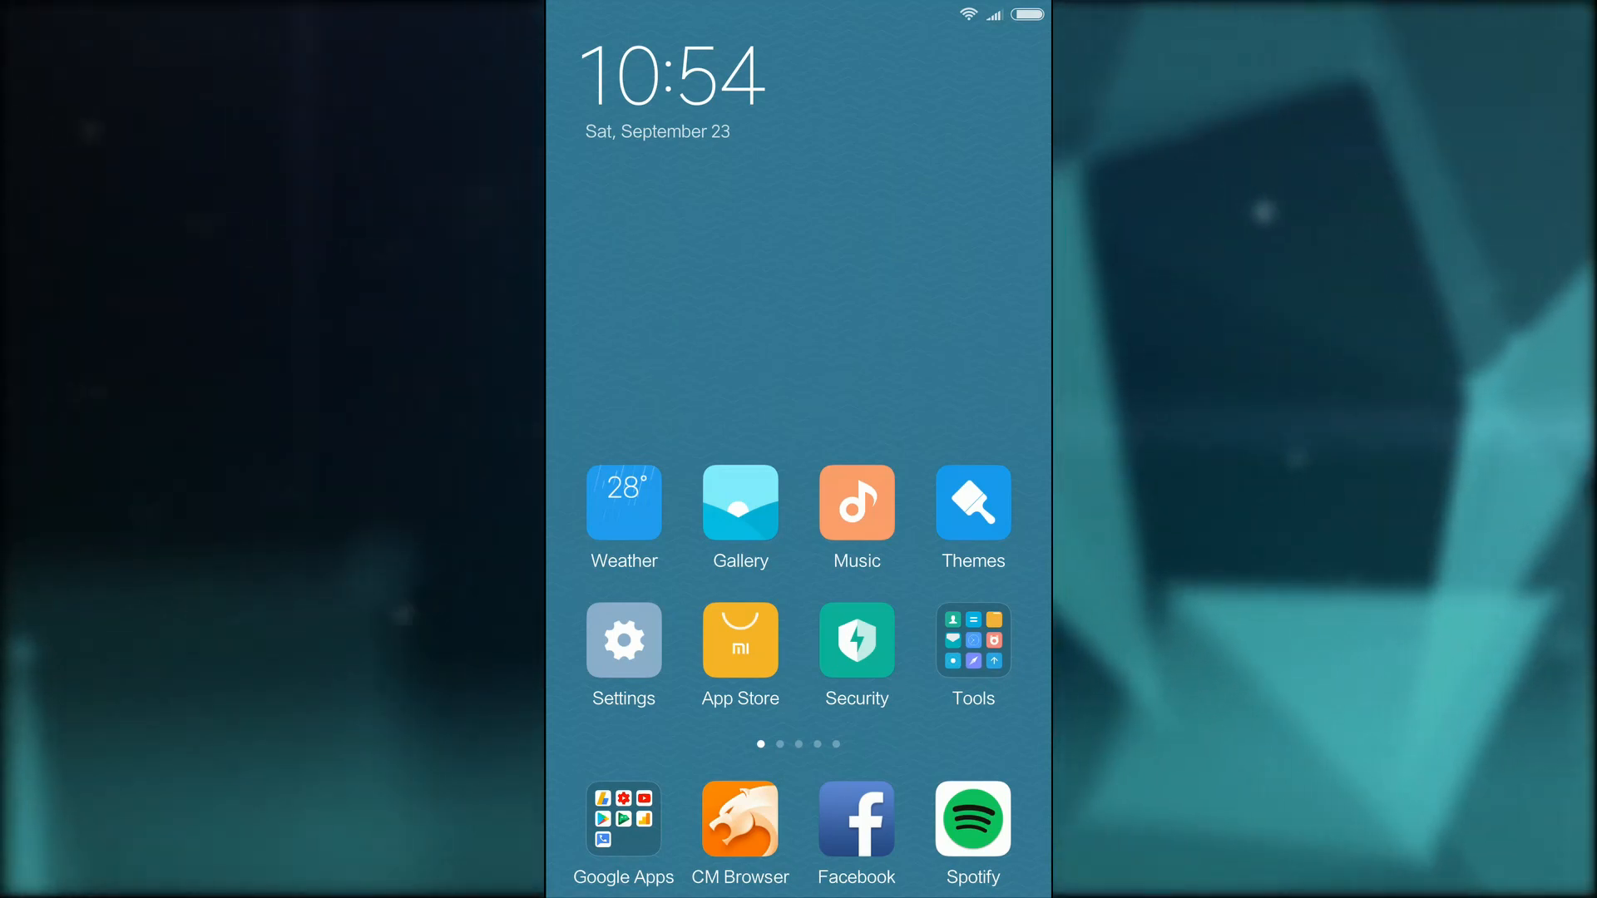
scroll(left, 3)
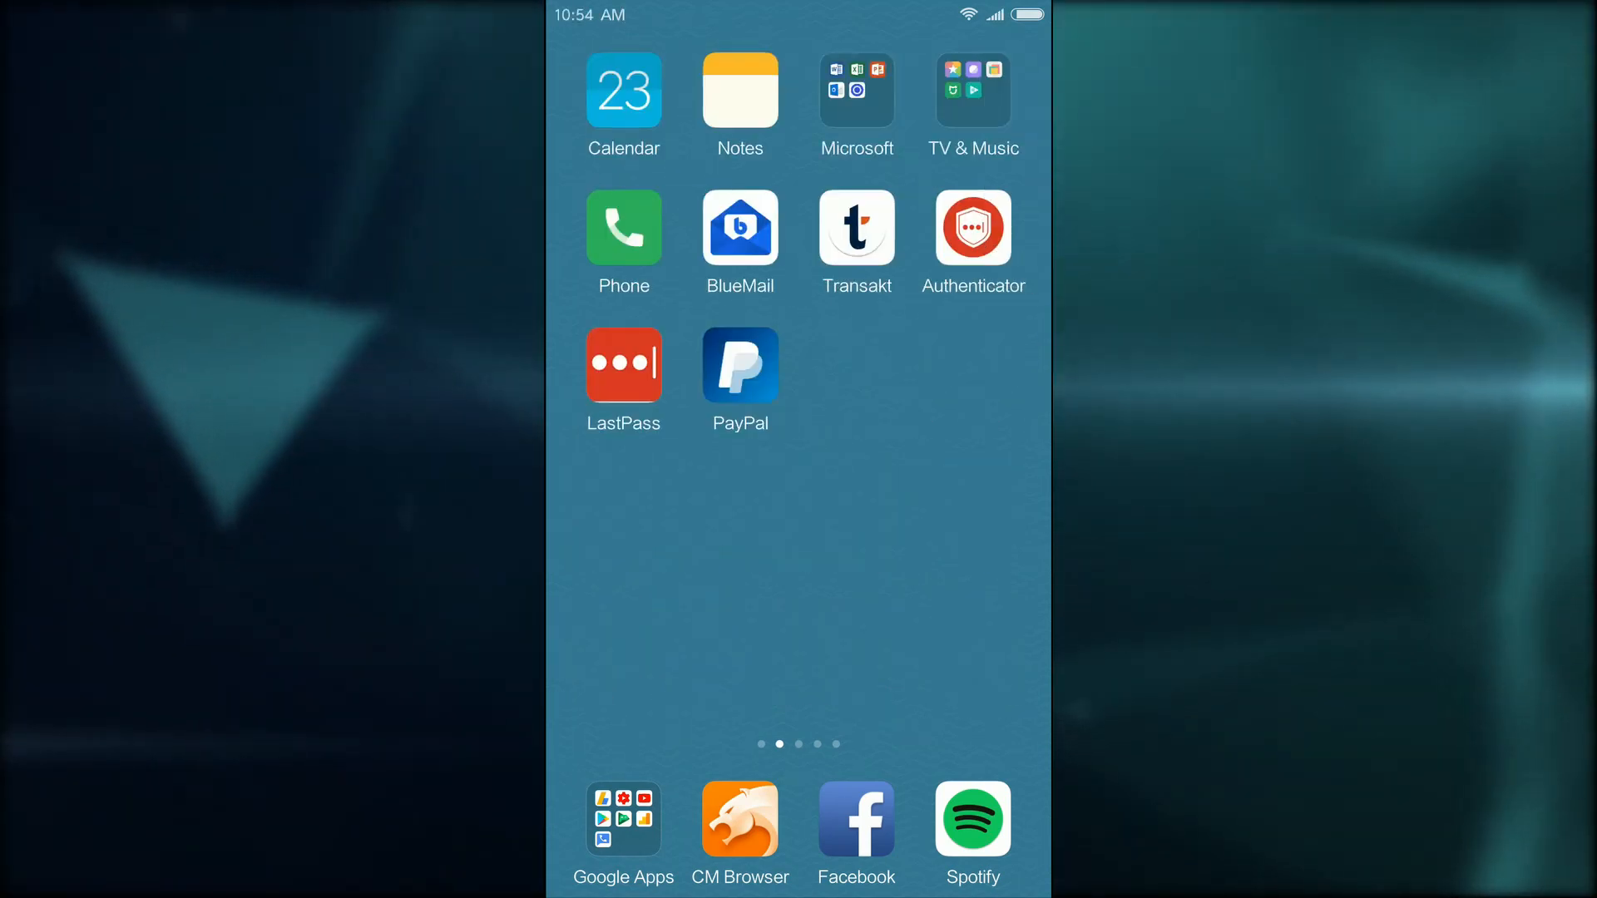
scroll(left, 3)
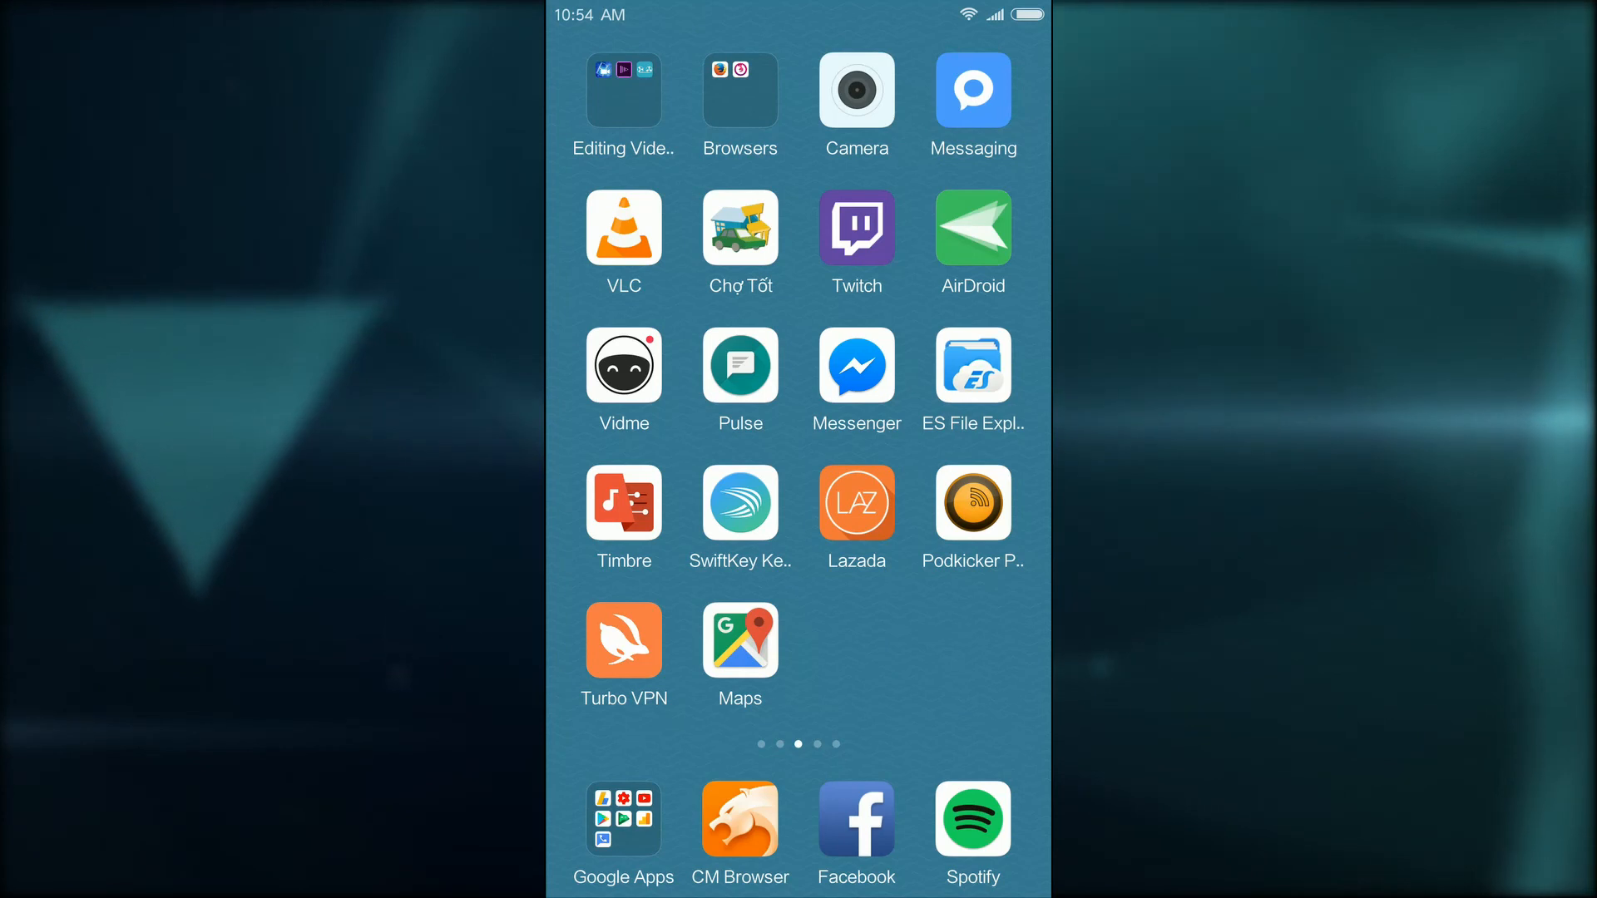
scroll(left, 3)
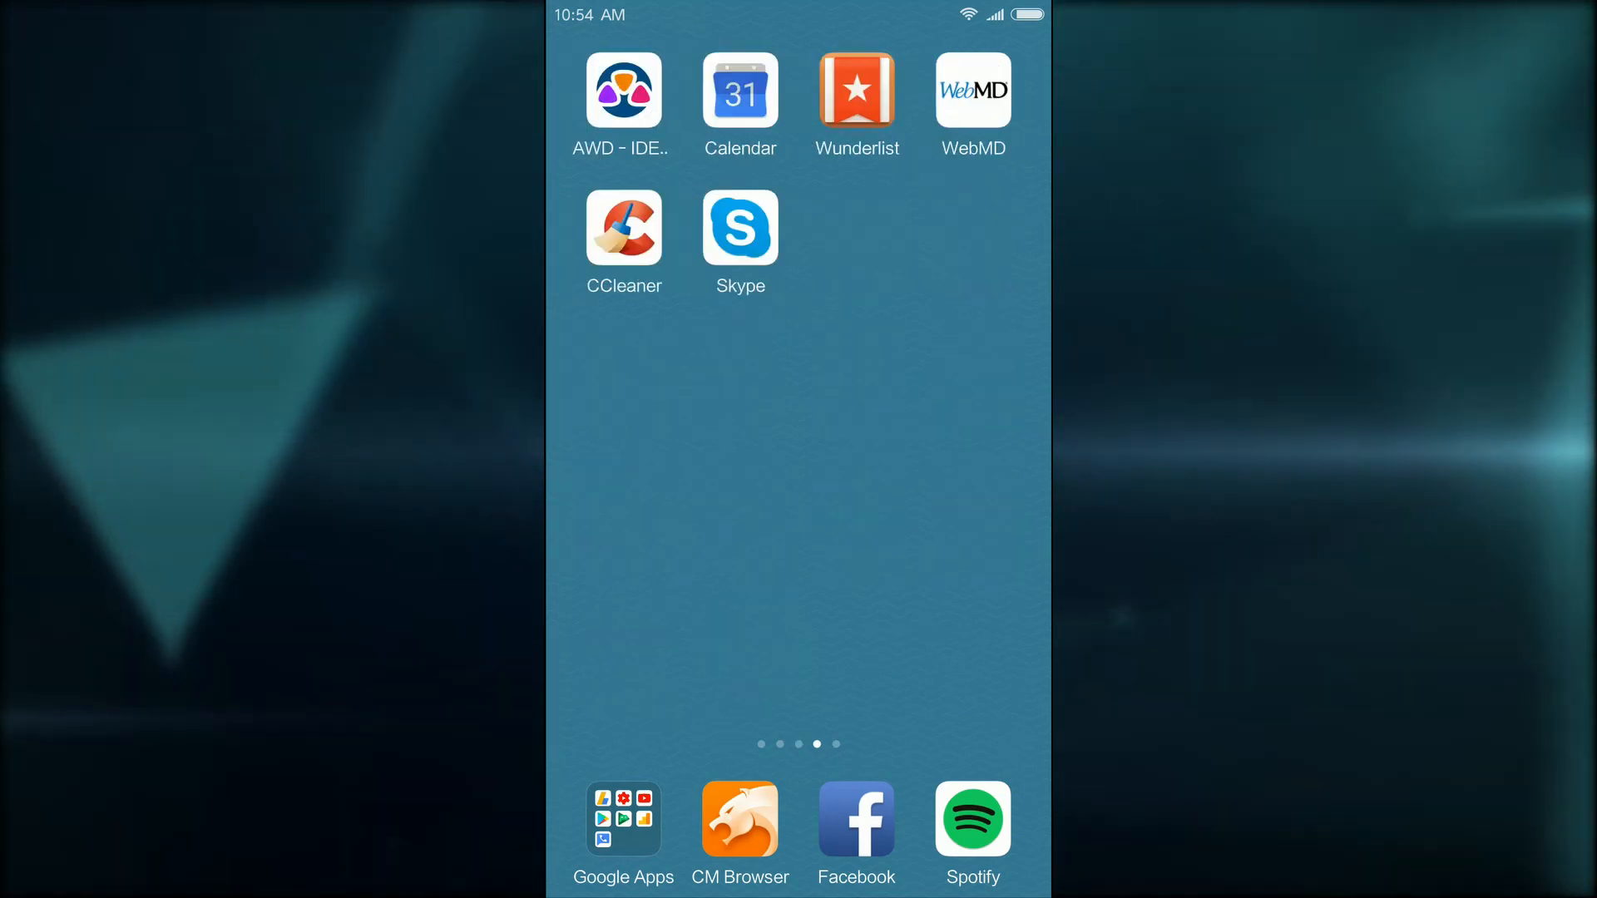